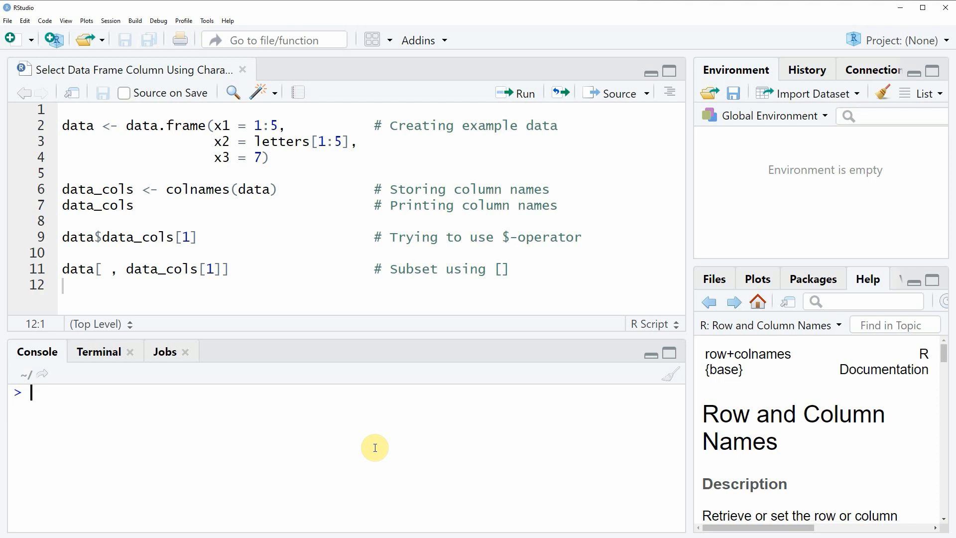
{"action": "mouse_move", "coordinate": [390, 349]}
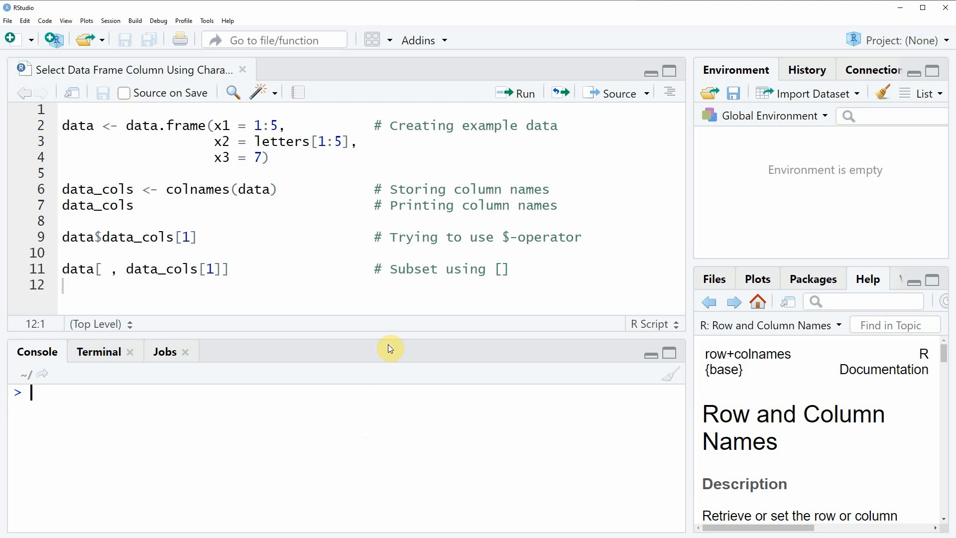
{"action": "mouse_move", "coordinate": [78, 189]}
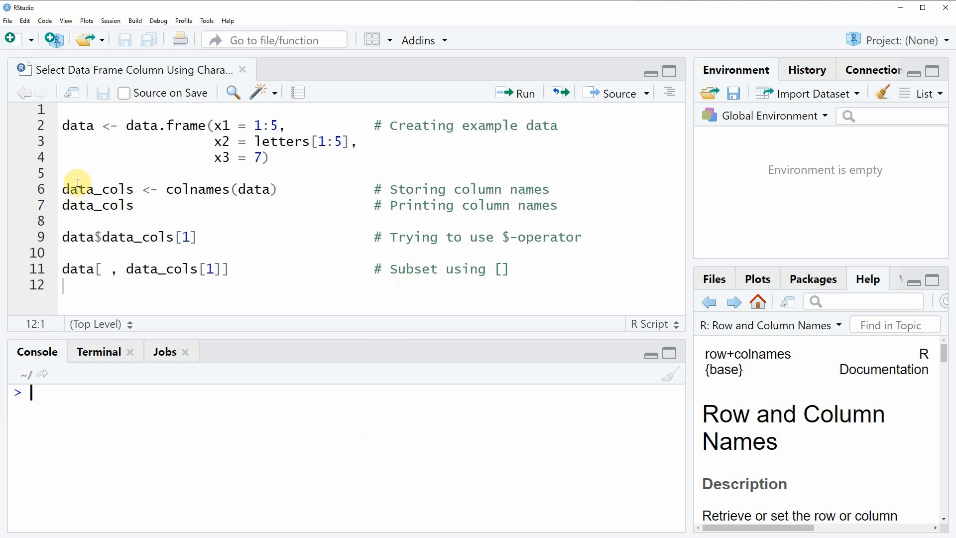
{"action": "mouse_move", "coordinate": [44, 160]}
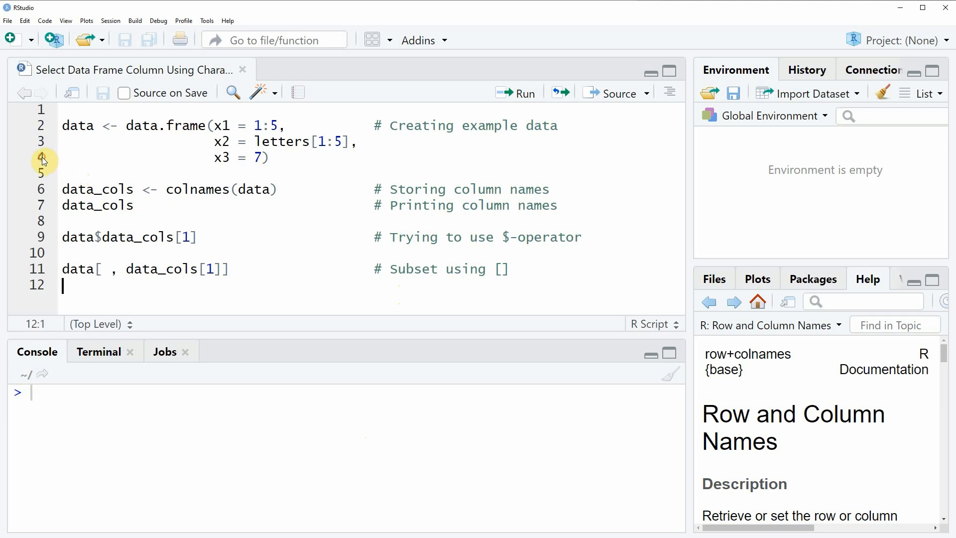
Run lines 2-4 to create the data frame 'data' with 5 rows of x1, x2, x3
{"action": "left_click", "coordinate": [51, 126]}
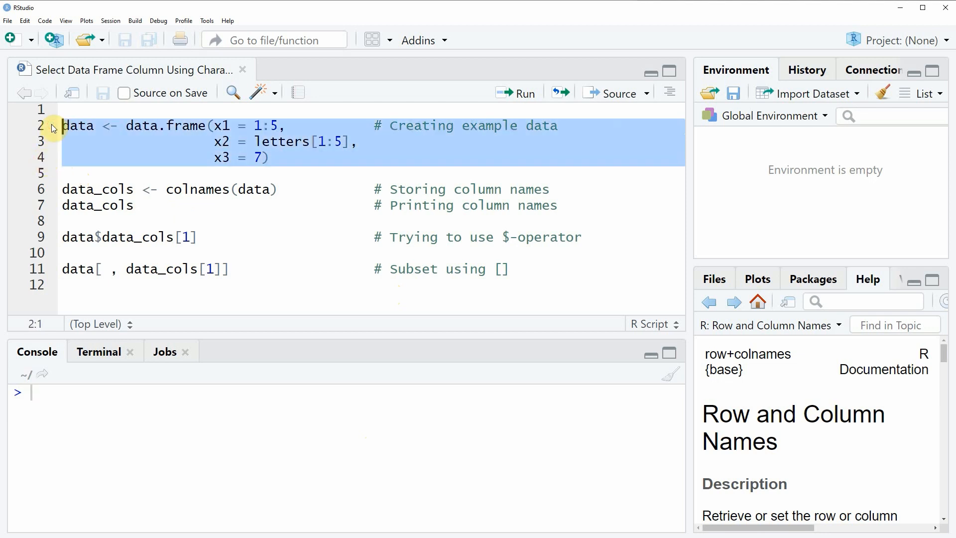
{"action": "left_click", "coordinate": [515, 93]}
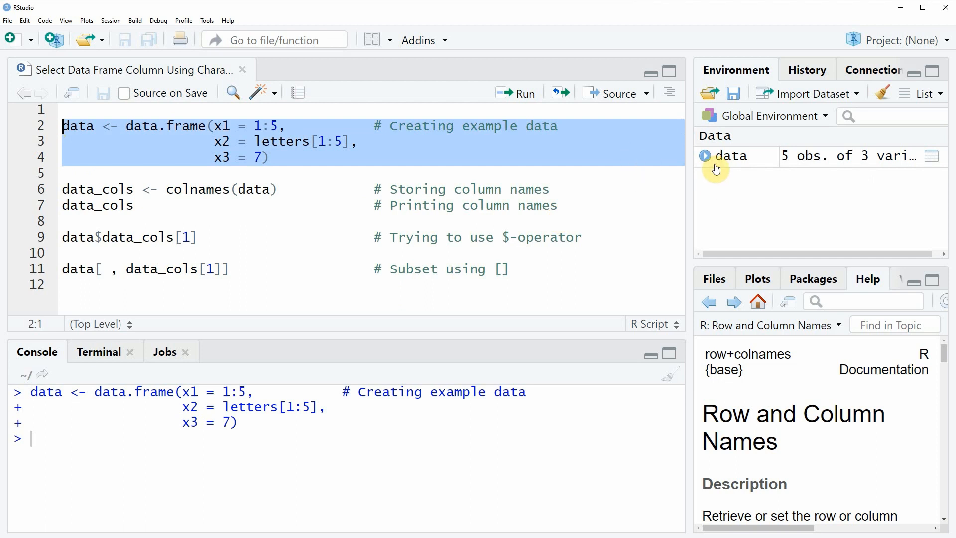
{"action": "mouse_move", "coordinate": [741, 160]}
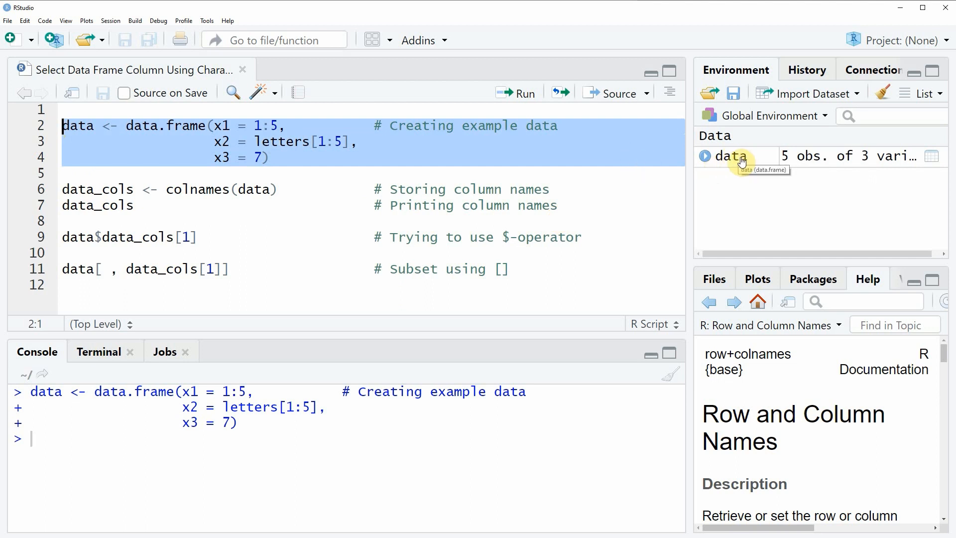
View 'data' in the data viewer (x1 1-5, x2 a-e, x3 all 7) and return to the script
{"action": "left_click", "coordinate": [729, 155]}
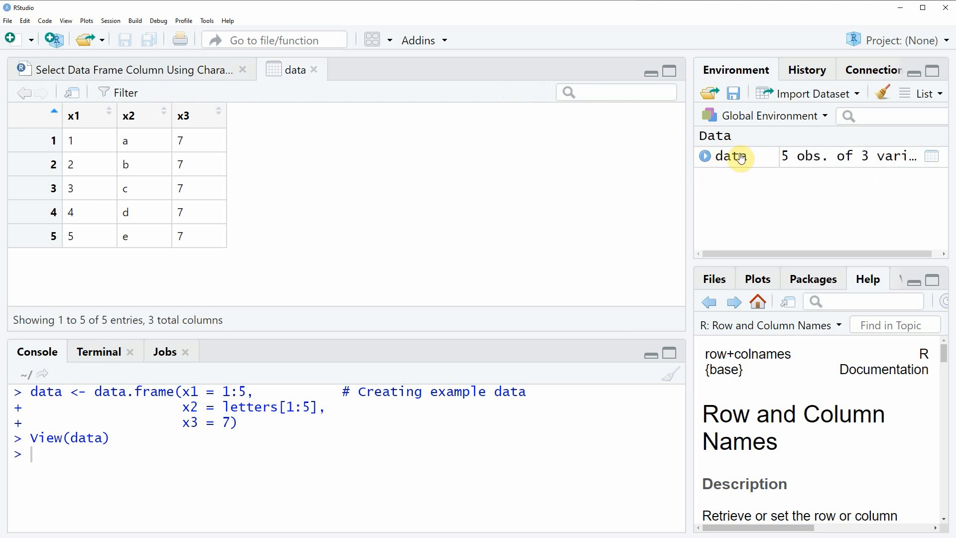
{"action": "mouse_move", "coordinate": [59, 202]}
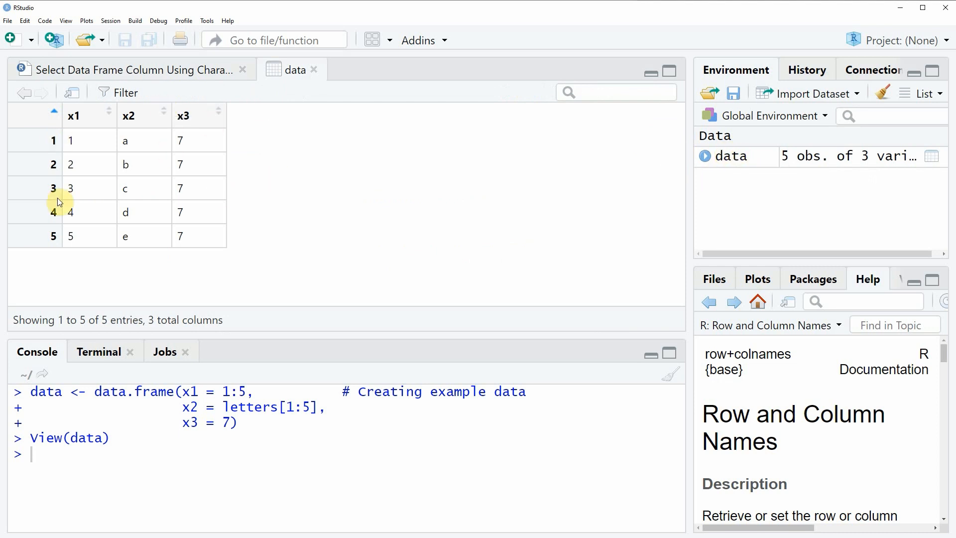
{"action": "mouse_move", "coordinate": [164, 171]}
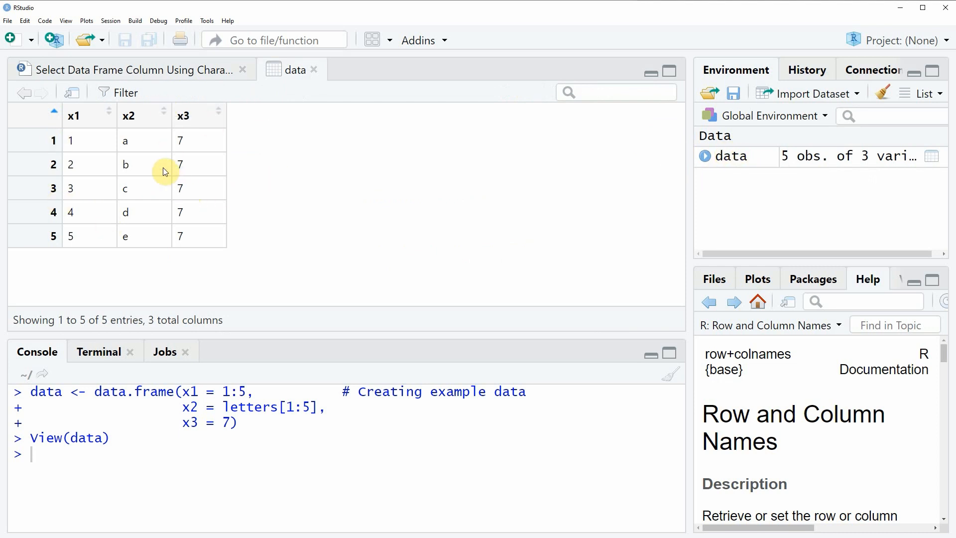
{"action": "mouse_move", "coordinate": [96, 132]}
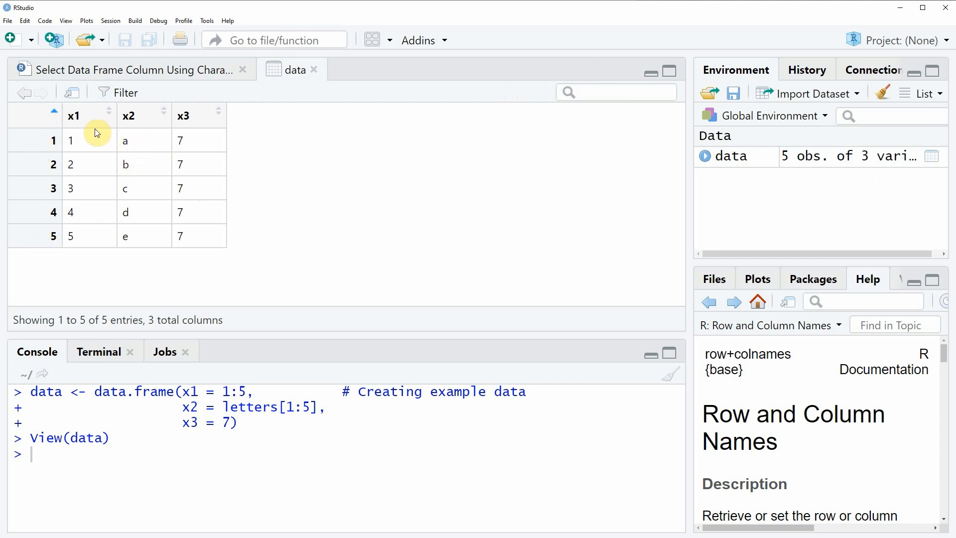
{"action": "mouse_move", "coordinate": [214, 132]}
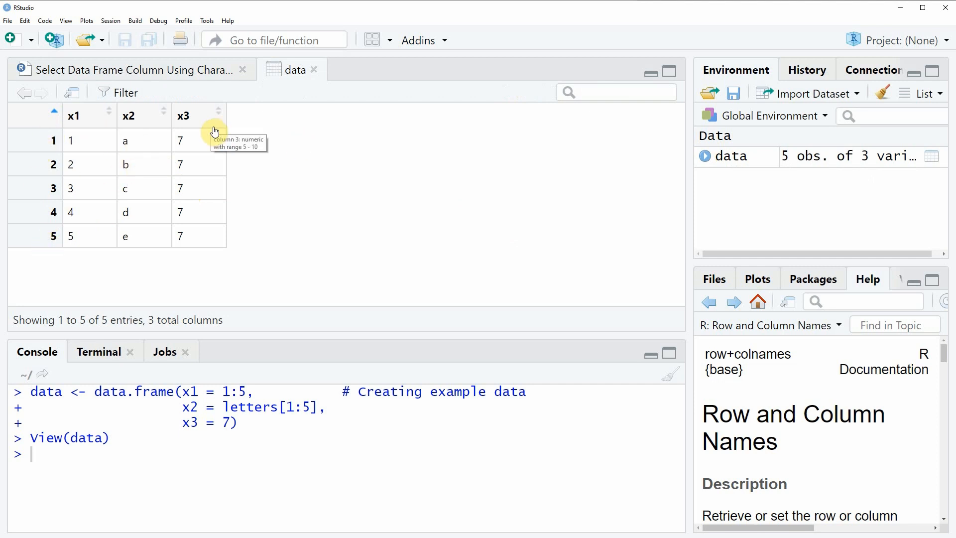
{"action": "mouse_move", "coordinate": [188, 86]}
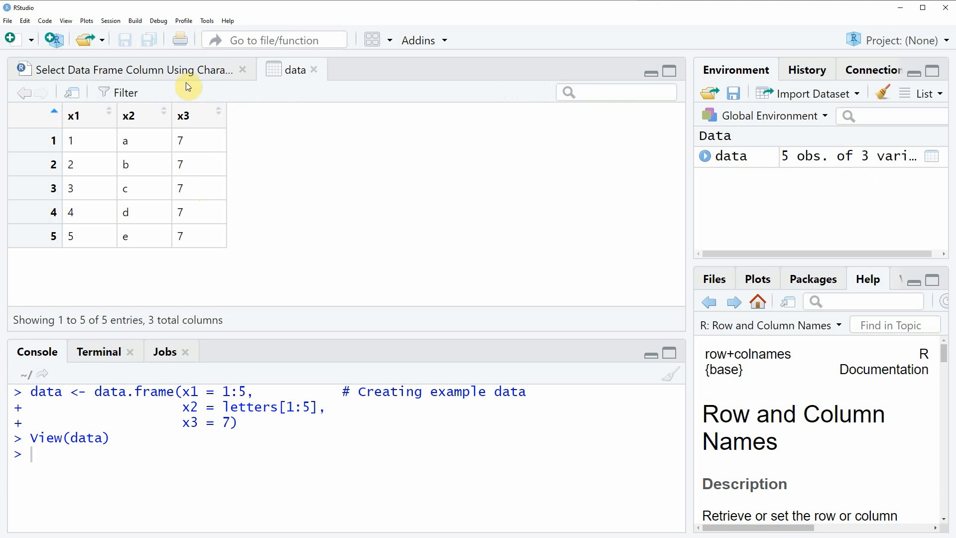
{"action": "left_click", "coordinate": [135, 68]}
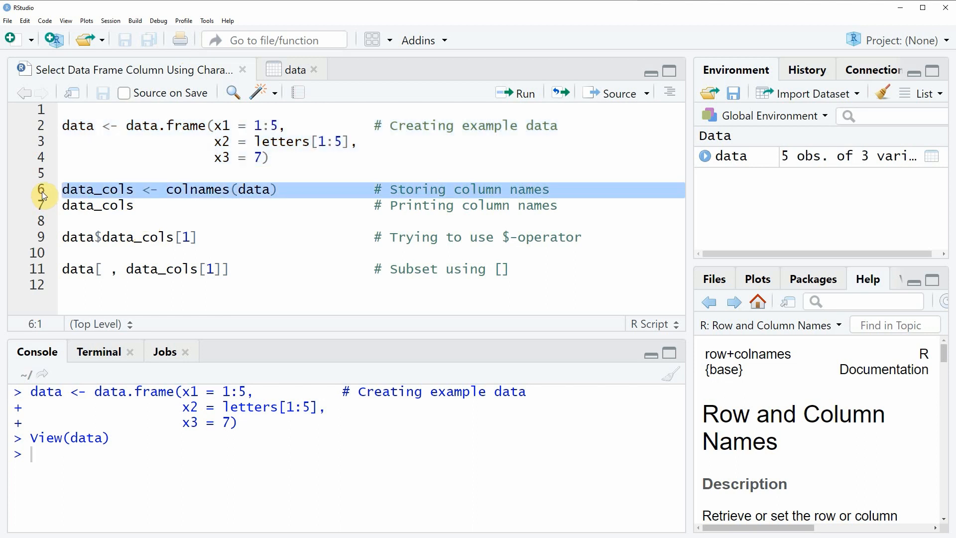
Store colnames(data) in data_cols and print them as "x1" "x2" "x3"
{"action": "left_click", "coordinate": [514, 93]}
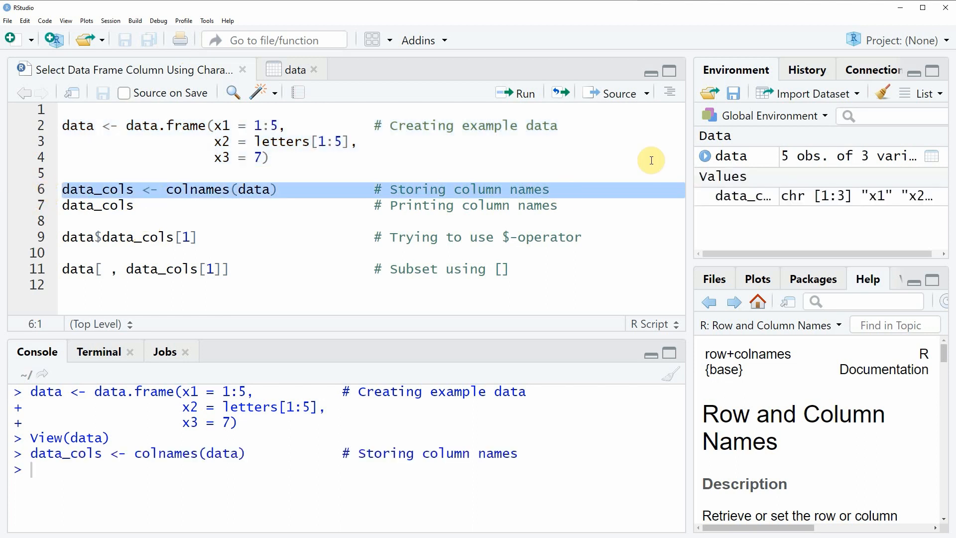
{"action": "mouse_move", "coordinate": [761, 200]}
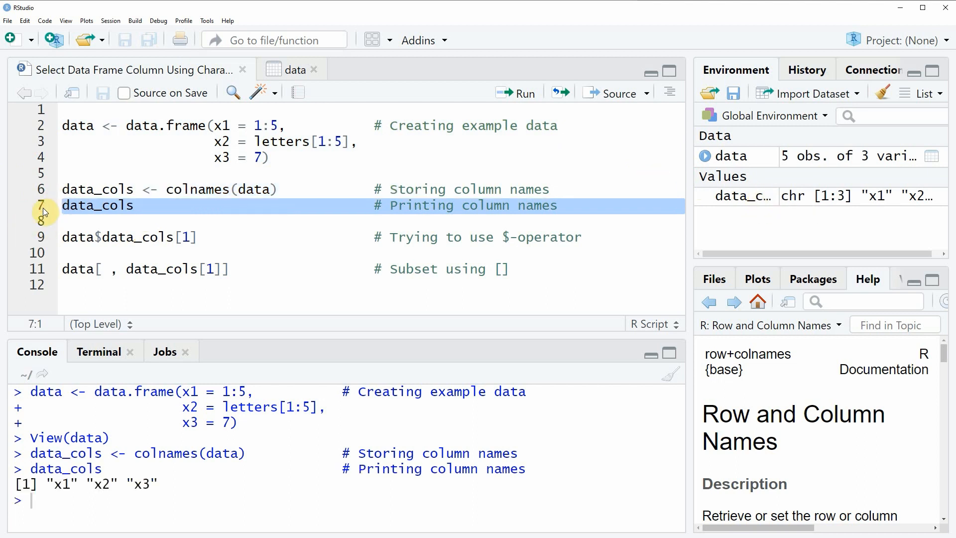
{"action": "double_click", "coordinate": [59, 484]}
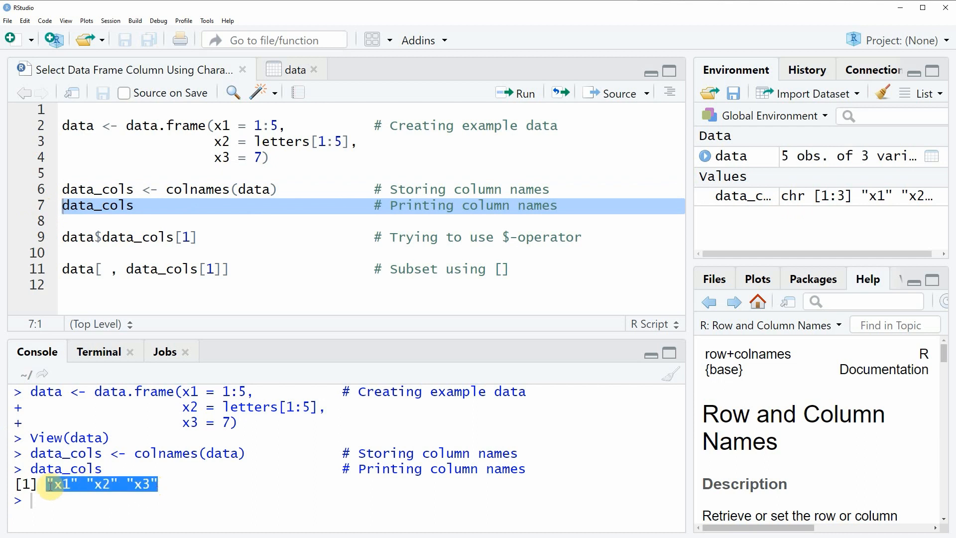
{"action": "mouse_move", "coordinate": [69, 501]}
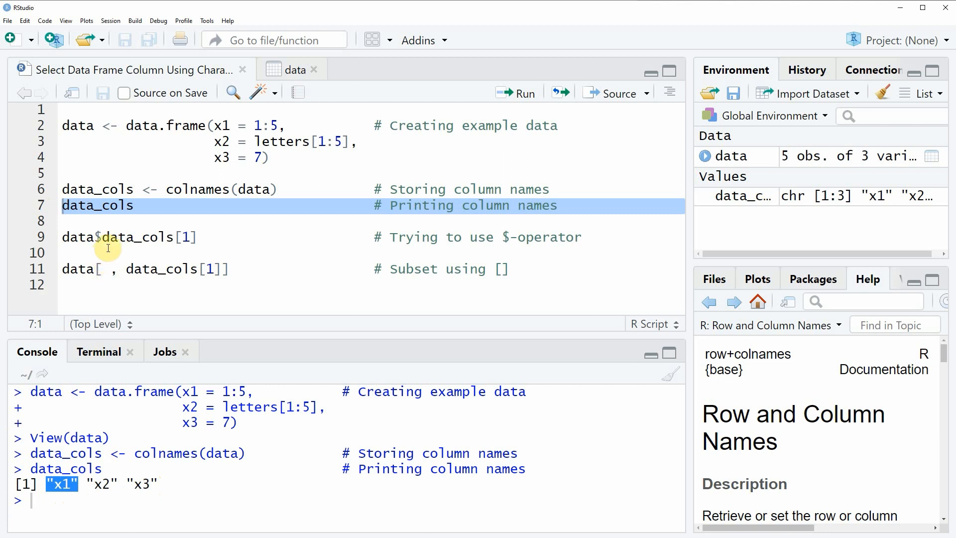
Run data$data_cols[1] to show the $-operator attempt returns NULL
{"action": "left_click", "coordinate": [95, 237]}
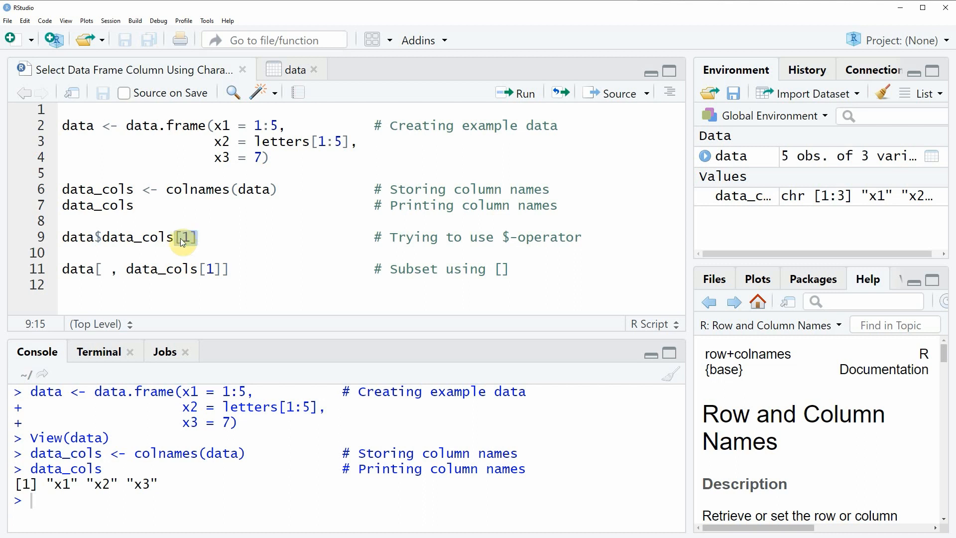
{"action": "left_click", "coordinate": [516, 93]}
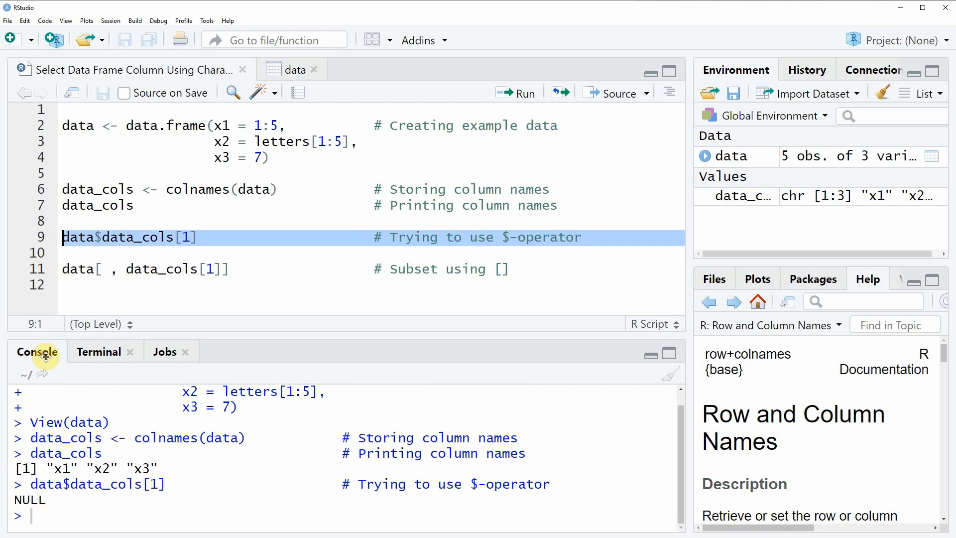
{"action": "mouse_move", "coordinate": [52, 503]}
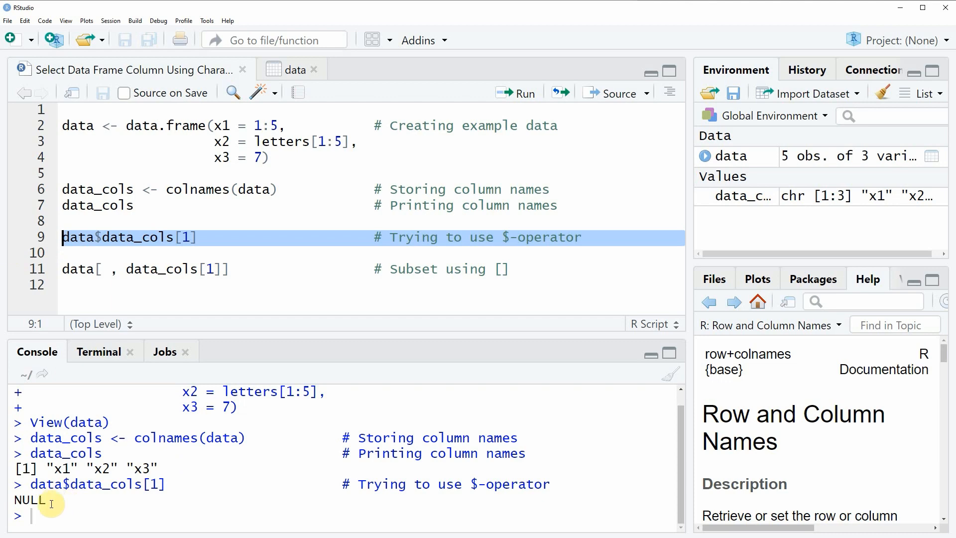
{"action": "double_click", "coordinate": [28, 500]}
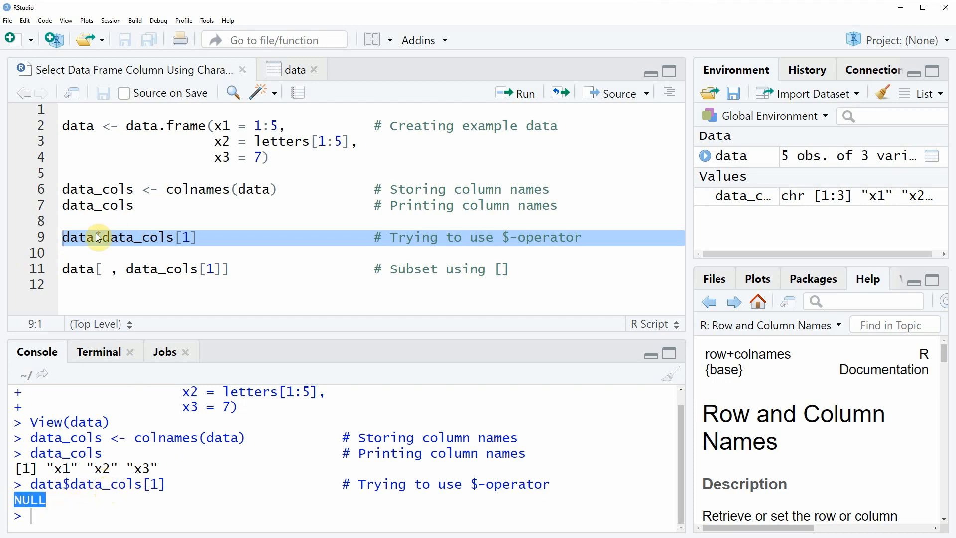
{"action": "left_click", "coordinate": [95, 237]}
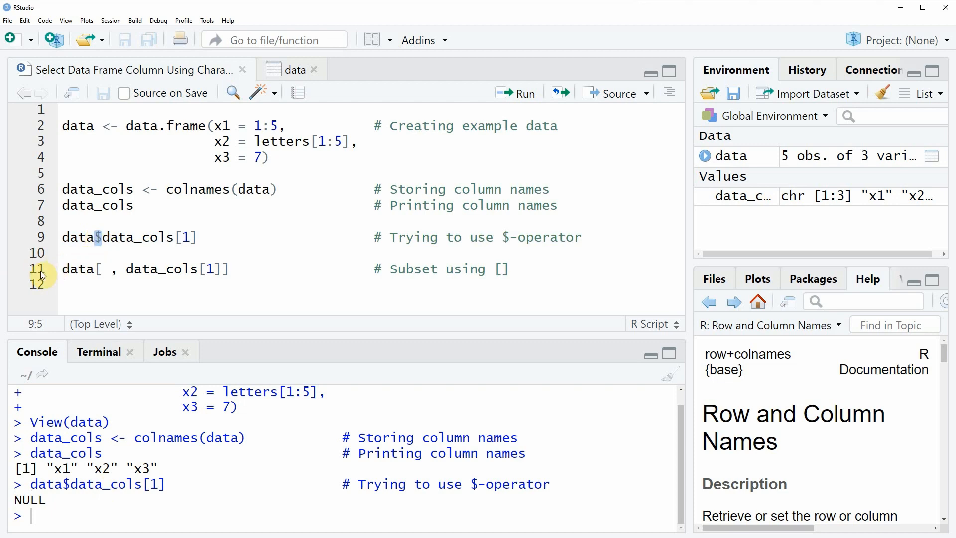
Run data[ , data_cols[1]] to print column x1's values 1 2 3 4 5
{"action": "left_click", "coordinate": [63, 268]}
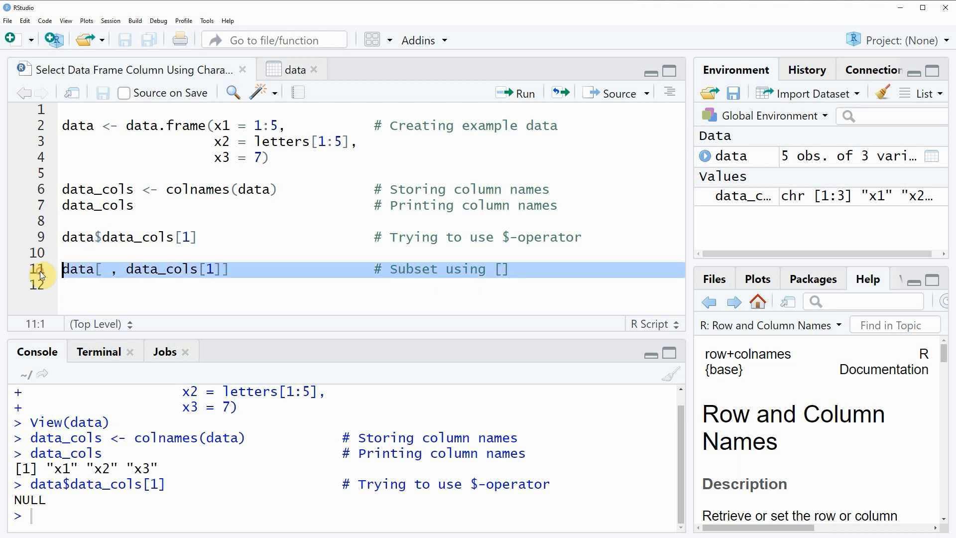
{"action": "left_click", "coordinate": [63, 284]}
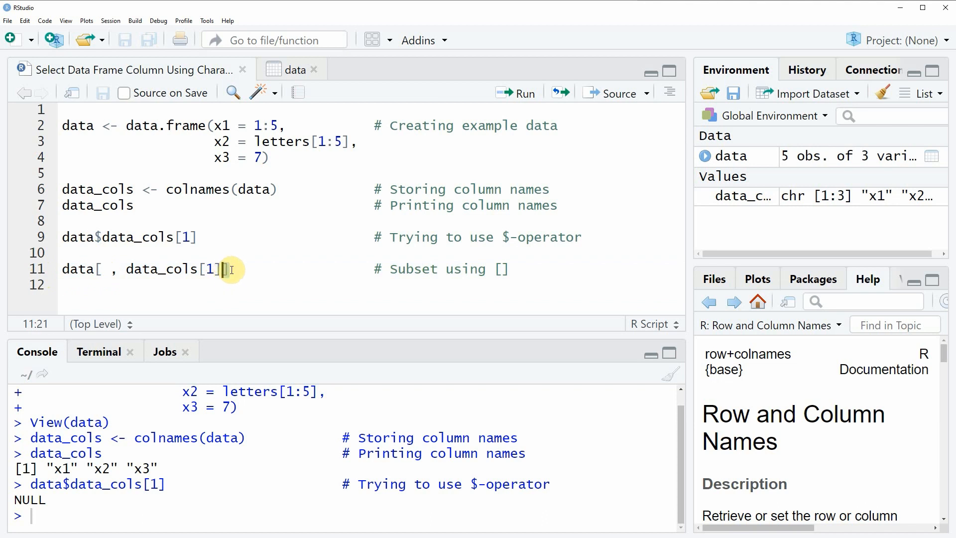
{"action": "mouse_move", "coordinate": [115, 269]}
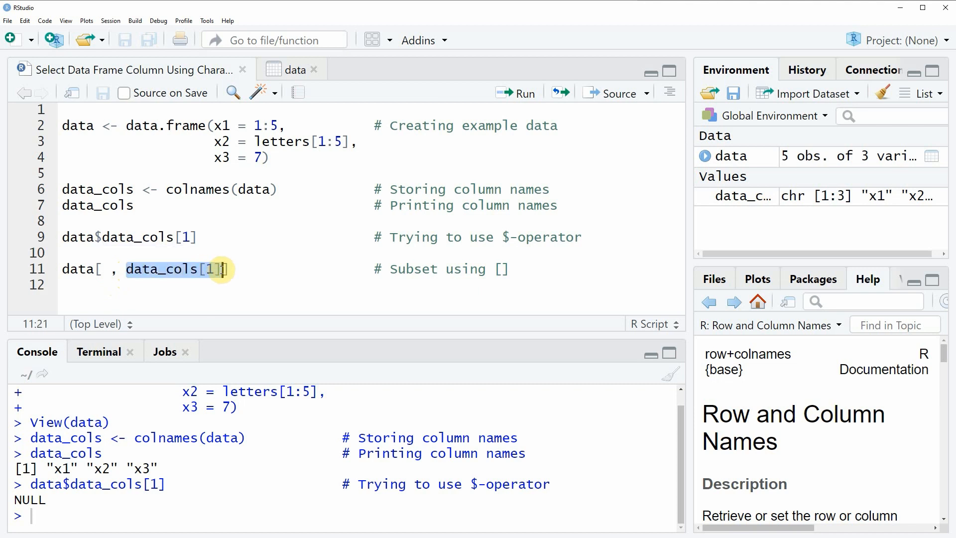
{"action": "mouse_move", "coordinate": [274, 270]}
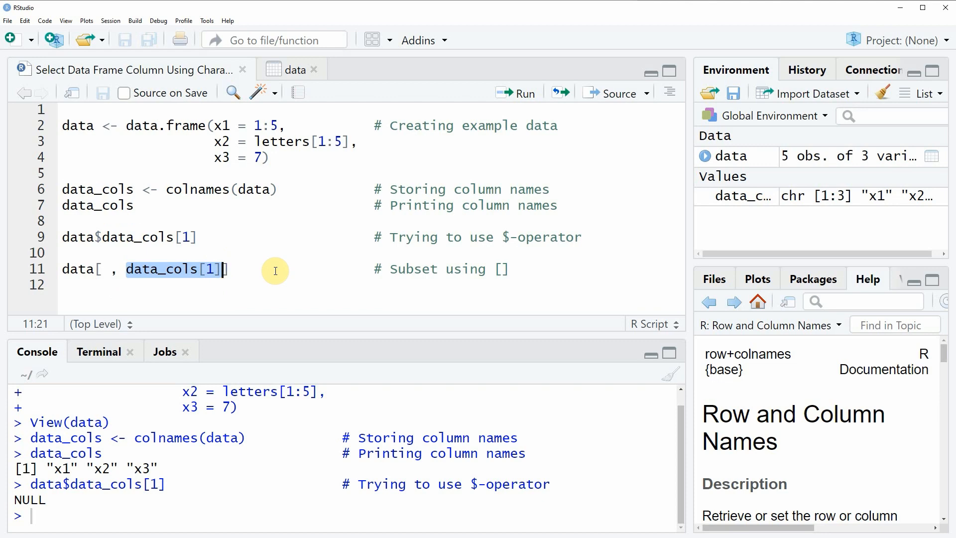
{"action": "mouse_move", "coordinate": [189, 270]}
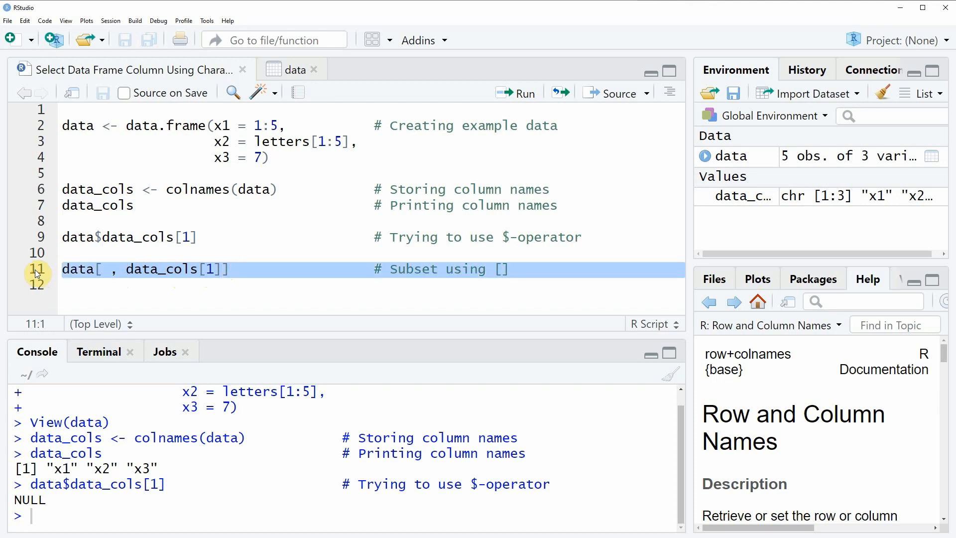
{"action": "left_click", "coordinate": [515, 93]}
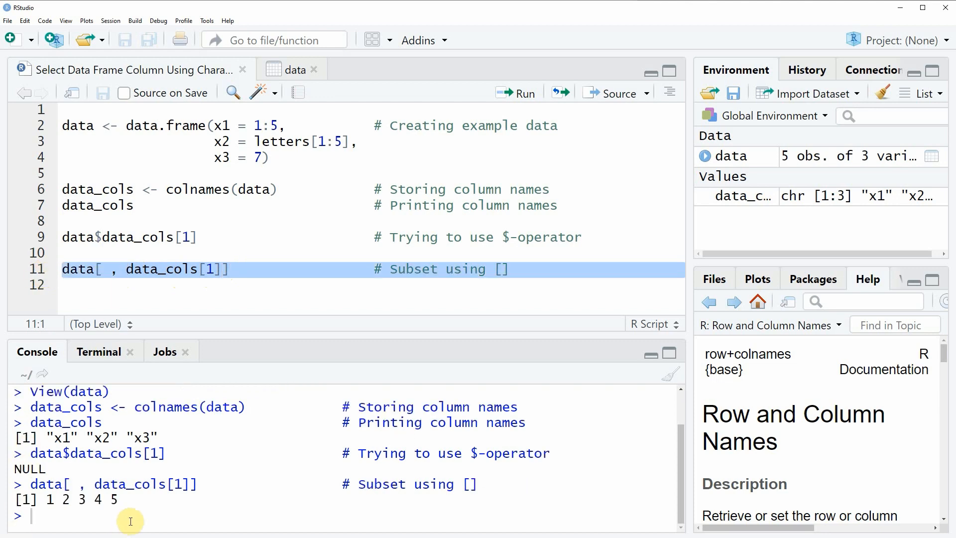
{"action": "mouse_move", "coordinate": [124, 505]}
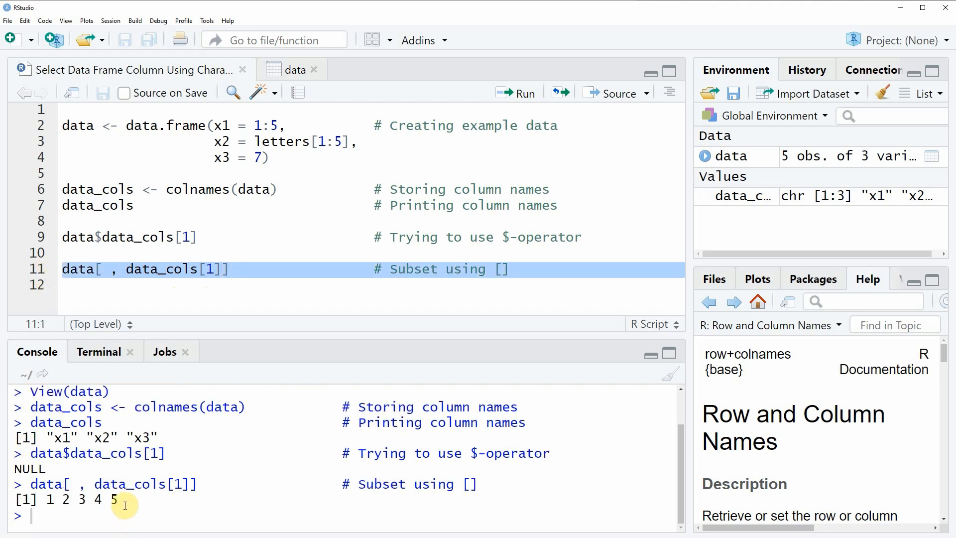